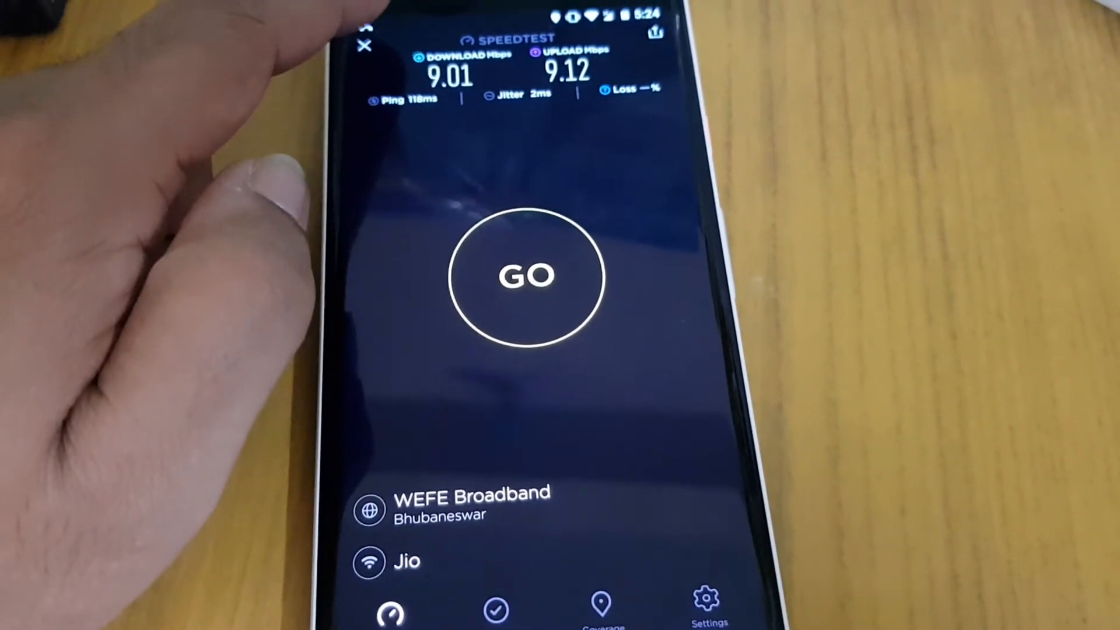
# - Change the test server from WEFE Broadband to JetSpot Networks, Bhubaneswar
pyautogui.click(471, 507)
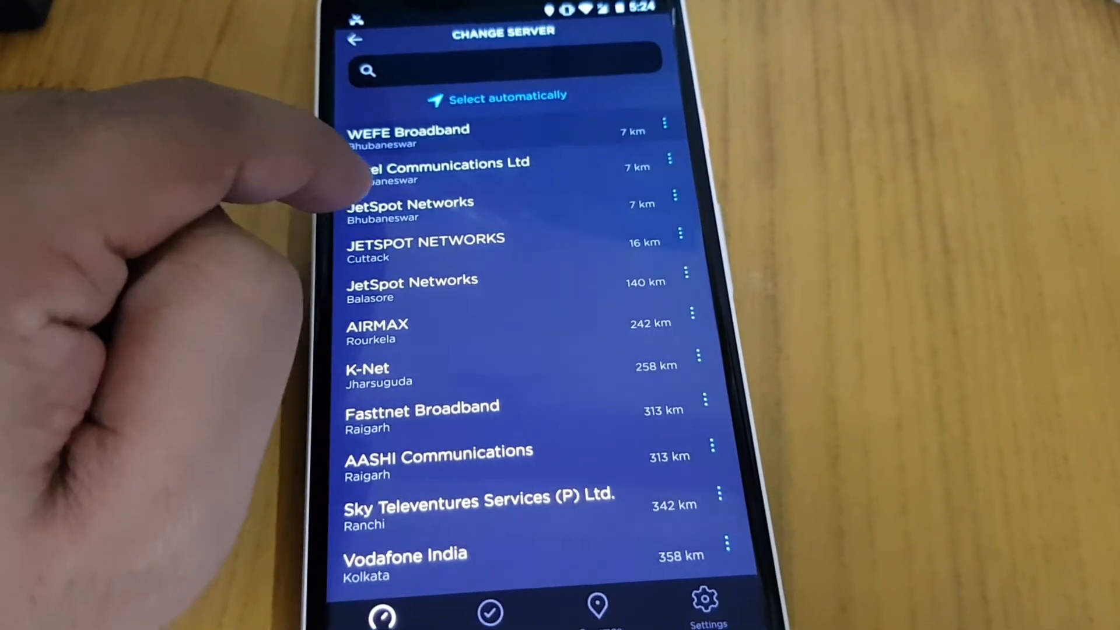
pyautogui.click(410, 208)
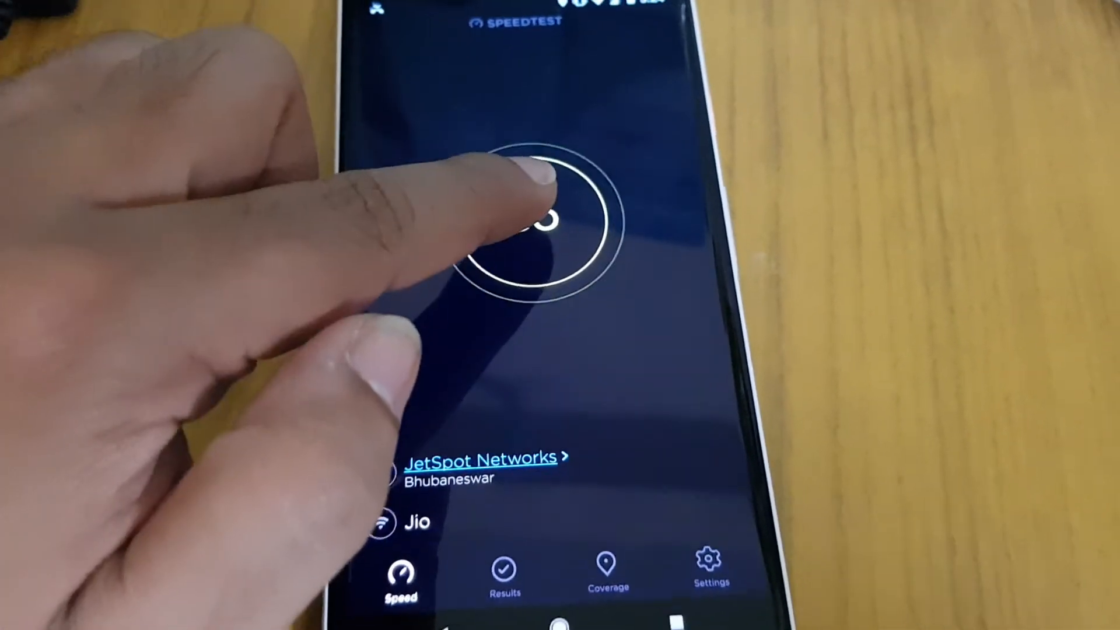